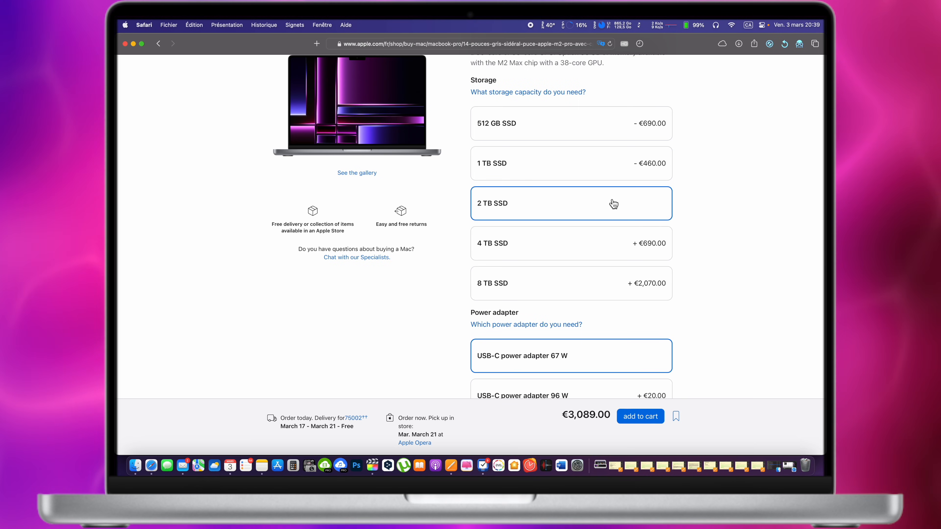
mouse_move(631, 208)
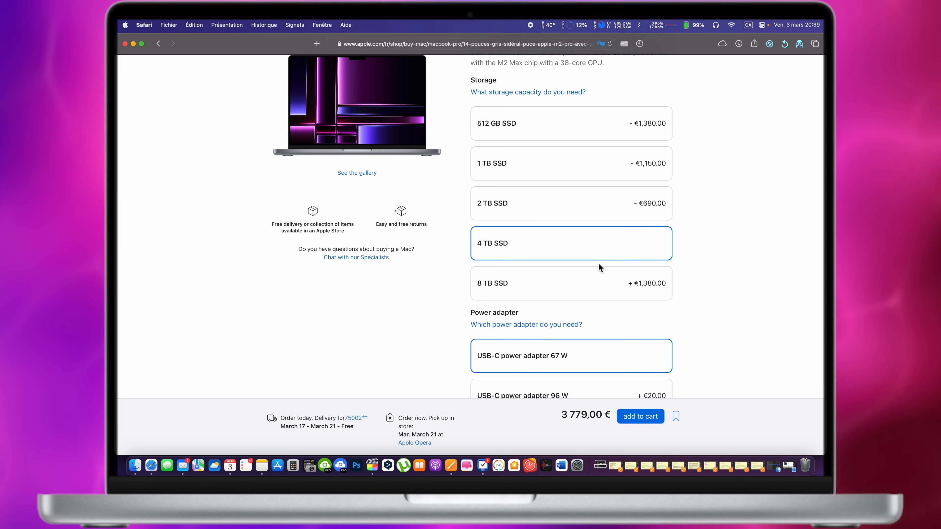
Step: Compare the 8 TB SSD price, then settle on 1 TB SSD storage for €2,629.00 total
left_click(570, 283)
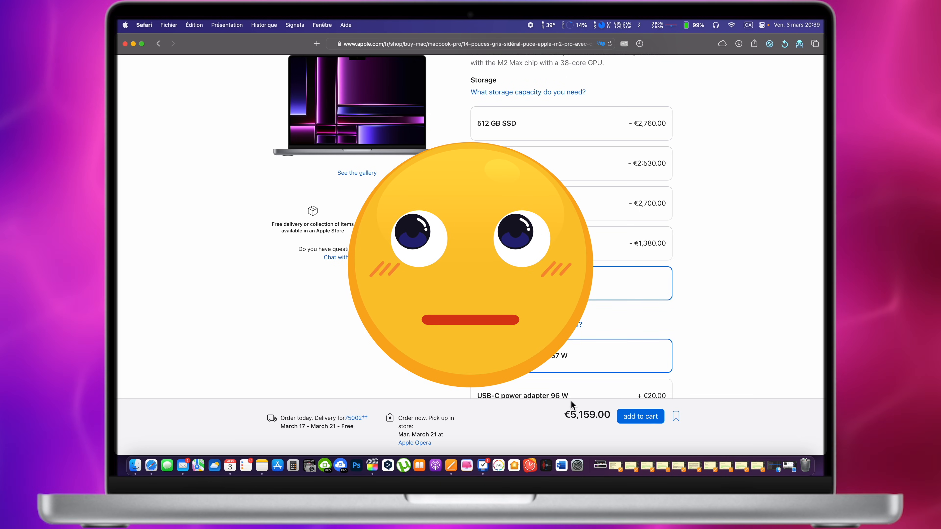
left_click(569, 163)
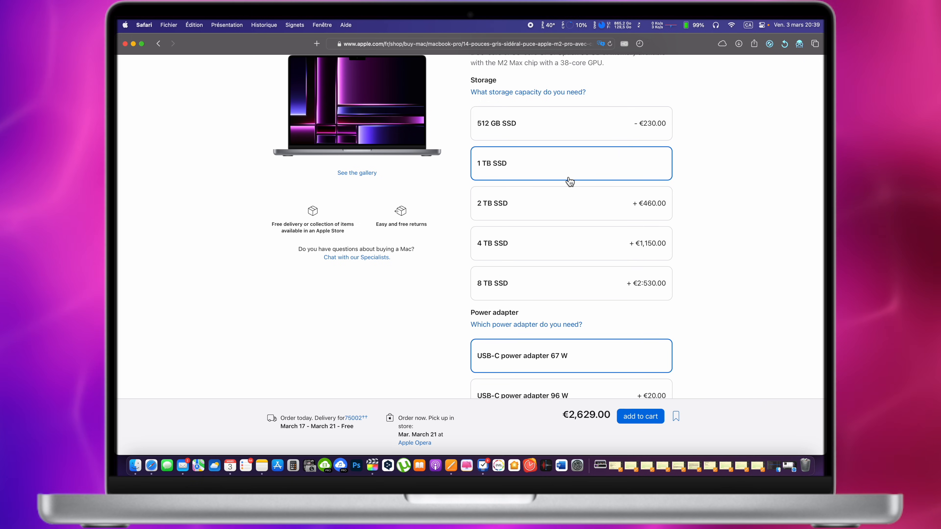